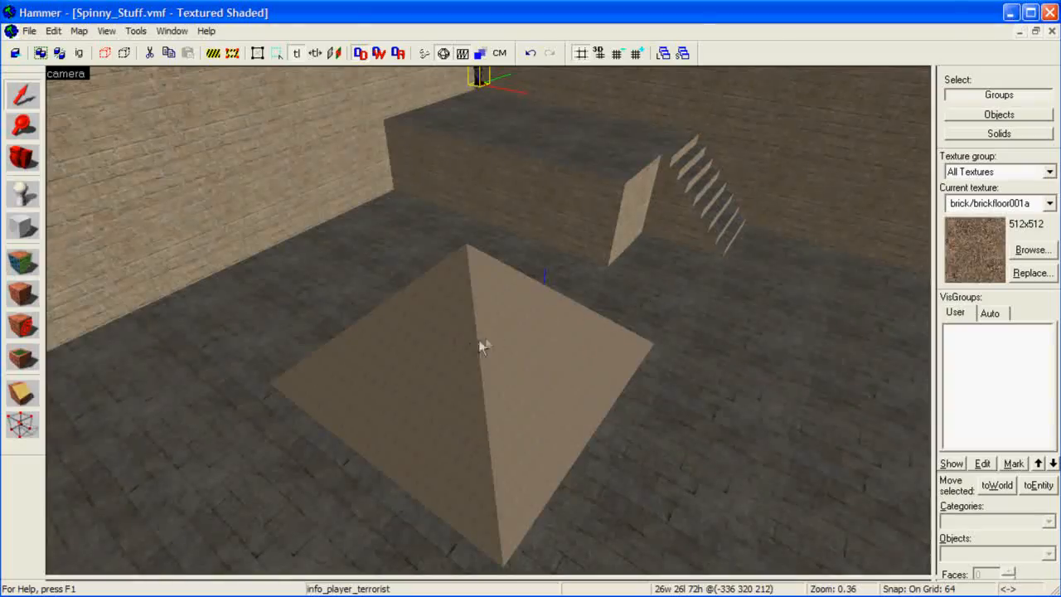
# Convert the pyramid to a func_physbox brush entity named George.
pyautogui.press('ctrl+t')
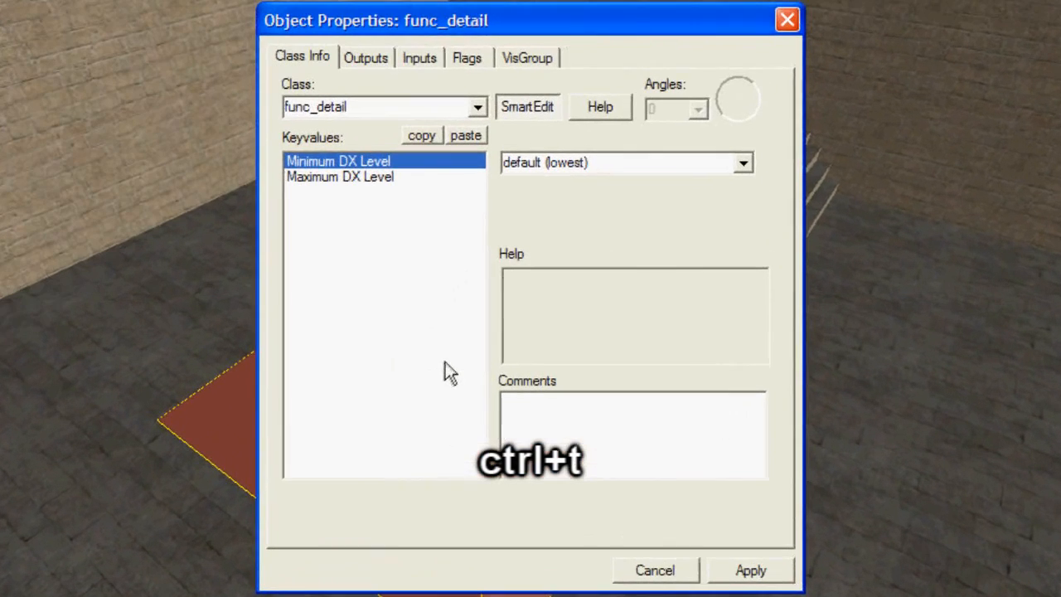
pyautogui.click(477, 106)
pyautogui.write('func_physbox')
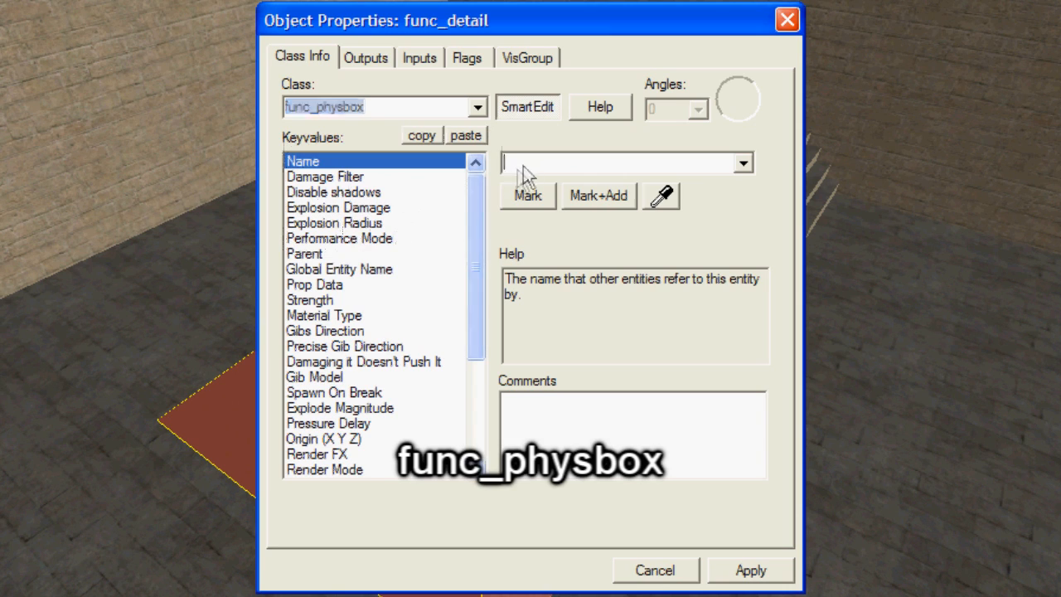
pyautogui.write('George')
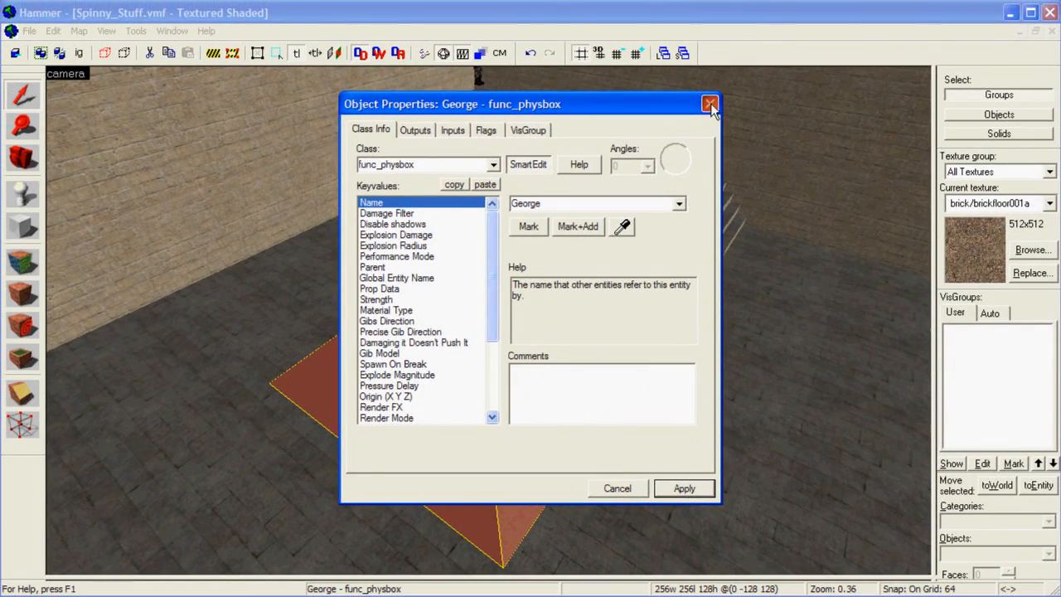
pyautogui.click(709, 103)
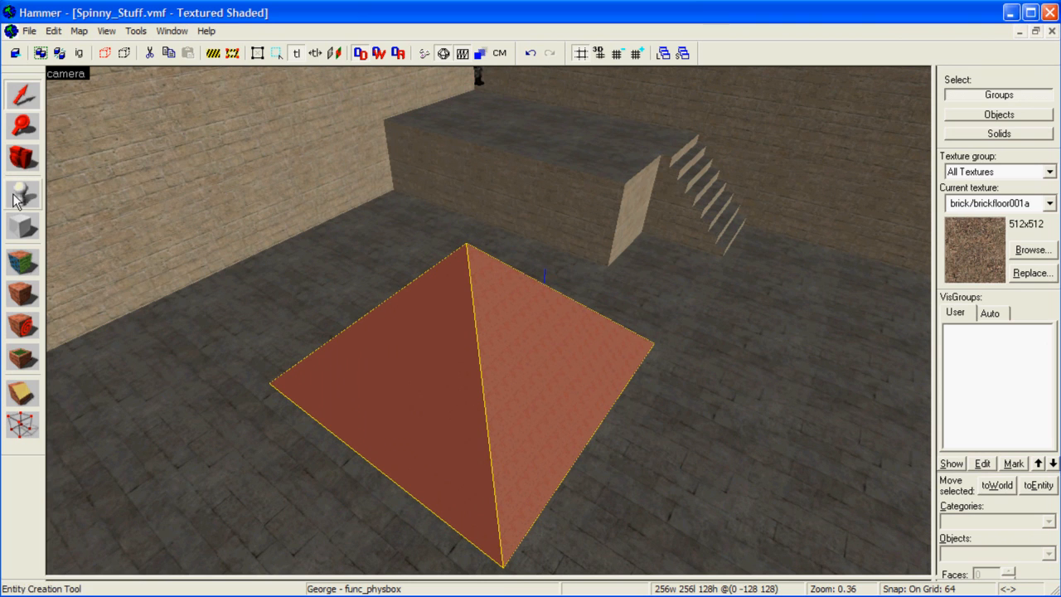
# Place a point entity above the pyramid and set its class to phys_motor.
pyautogui.click(23, 193)
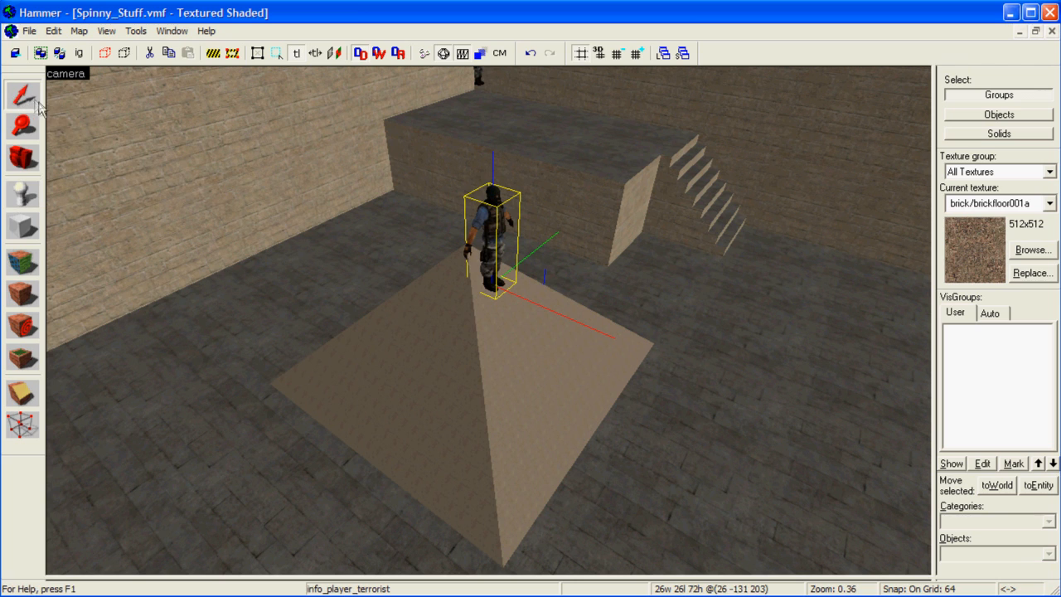
pyautogui.doubleClick(489, 240)
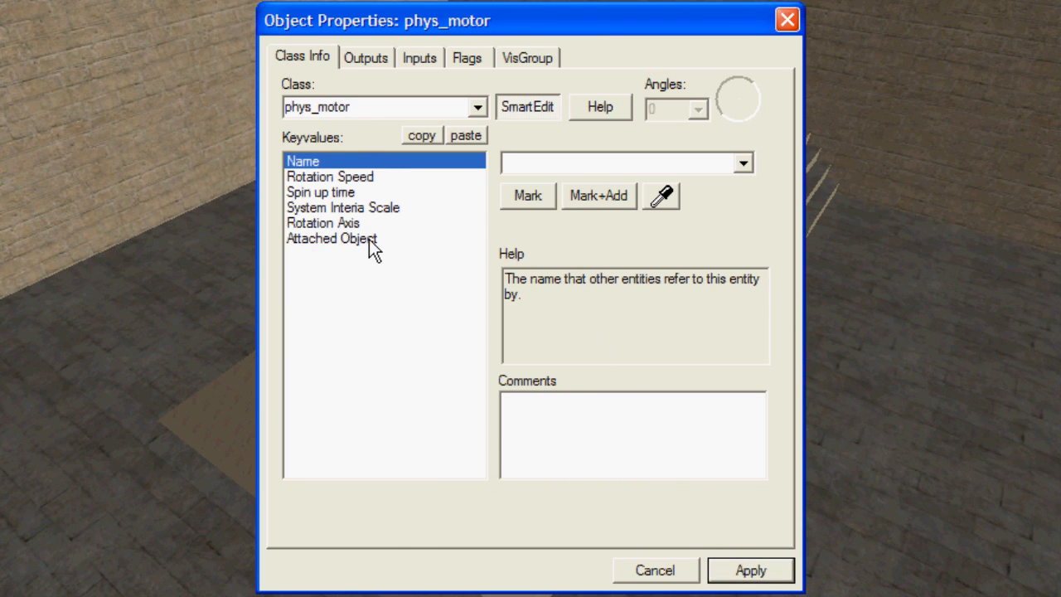
# Attach the motor to George with rotation speed 45 and show its spawn flags.
pyautogui.click(332, 239)
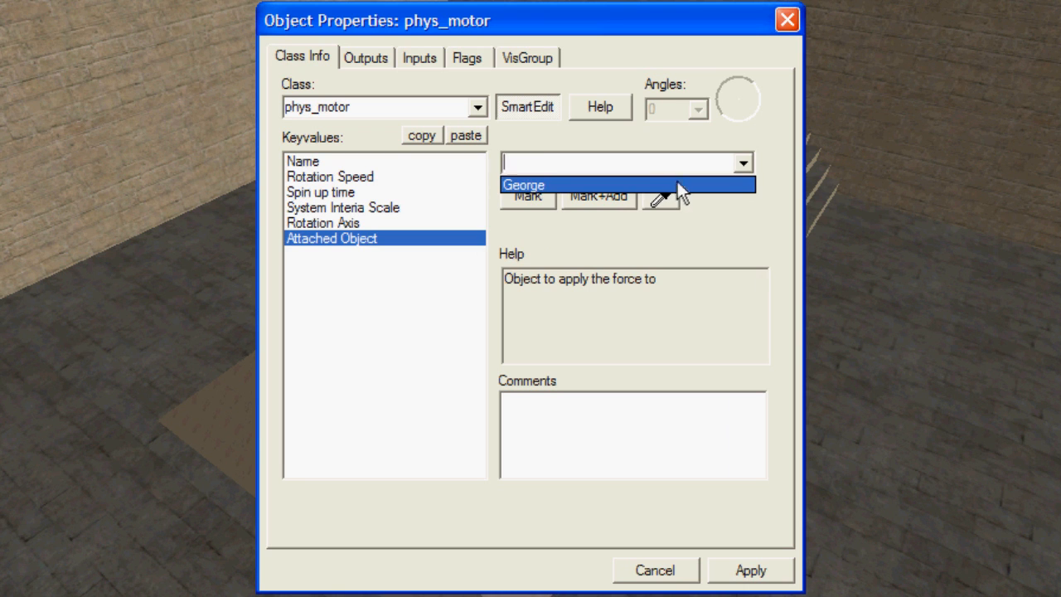
pyautogui.click(330, 175)
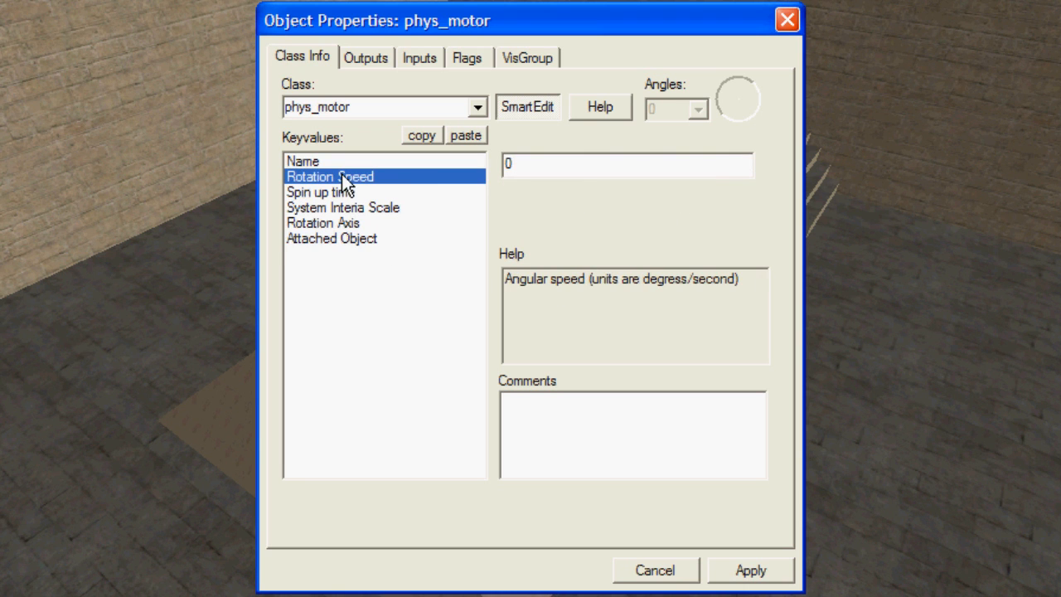
pyautogui.write('45')
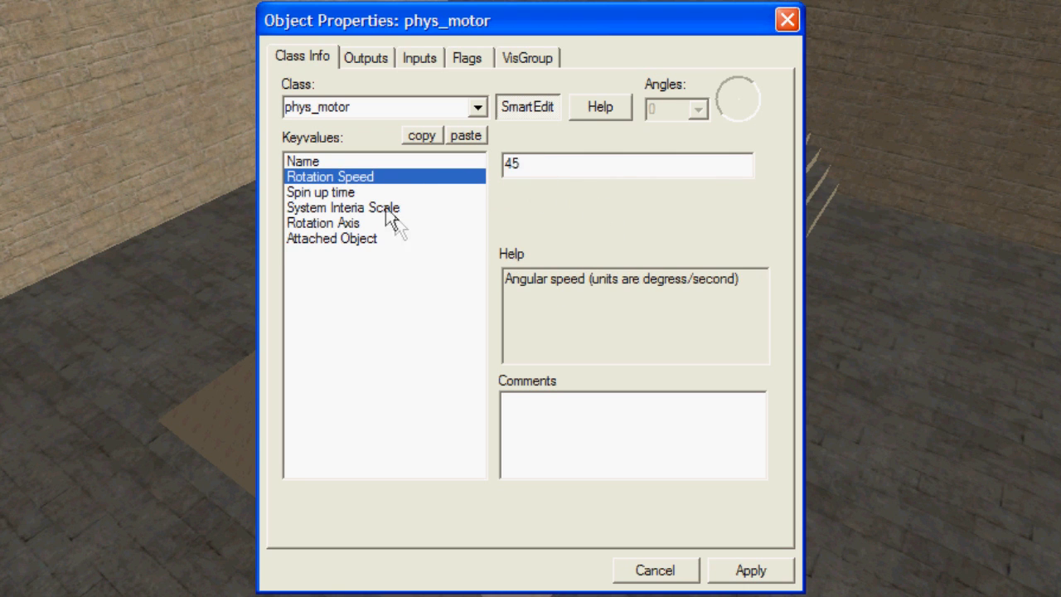
pyautogui.click(343, 207)
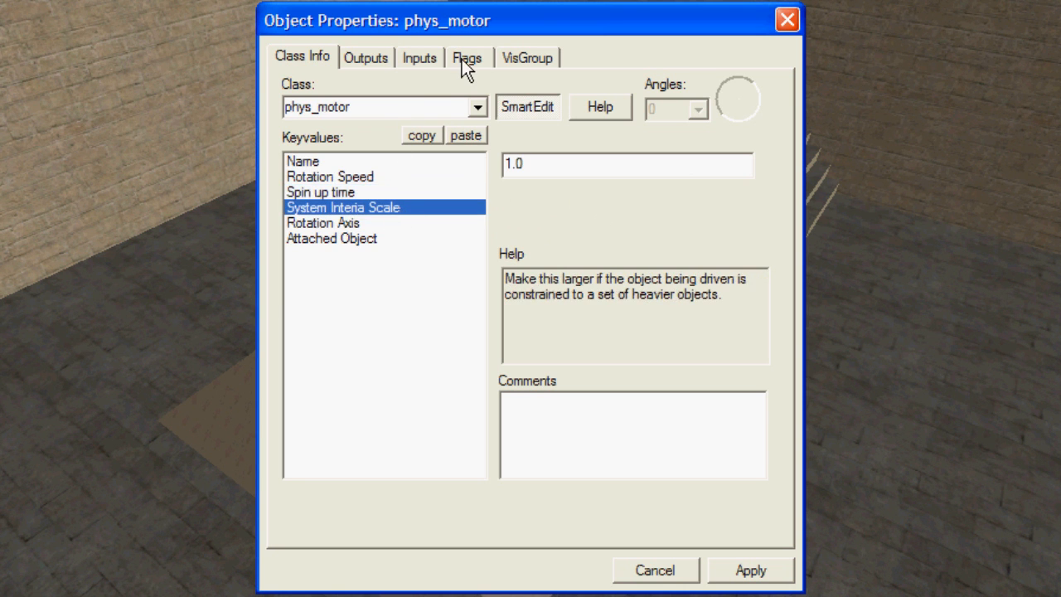
pyautogui.click(467, 56)
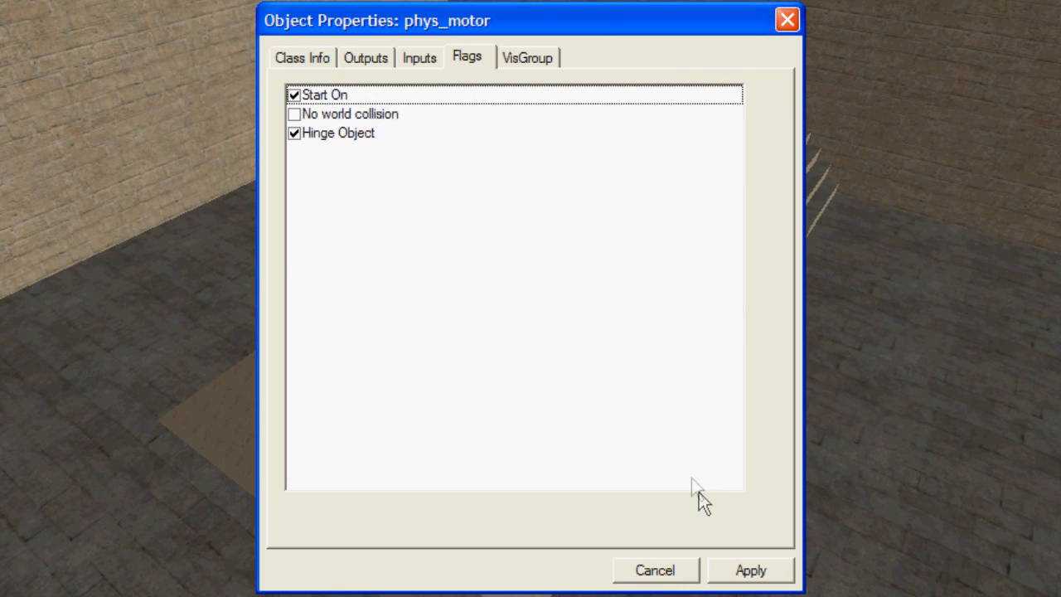